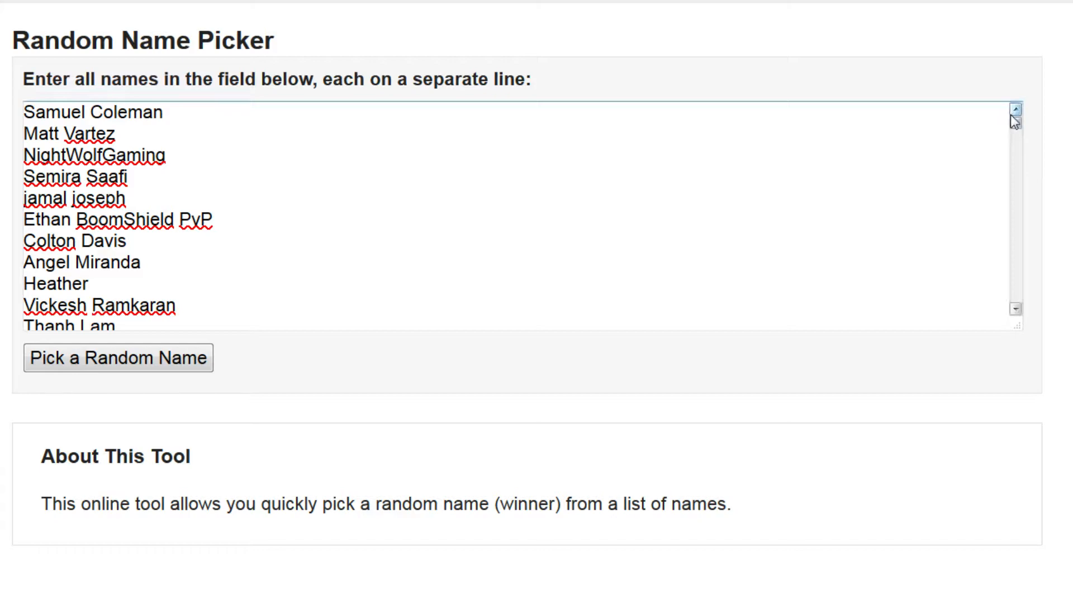
mouse_move(1015, 123)
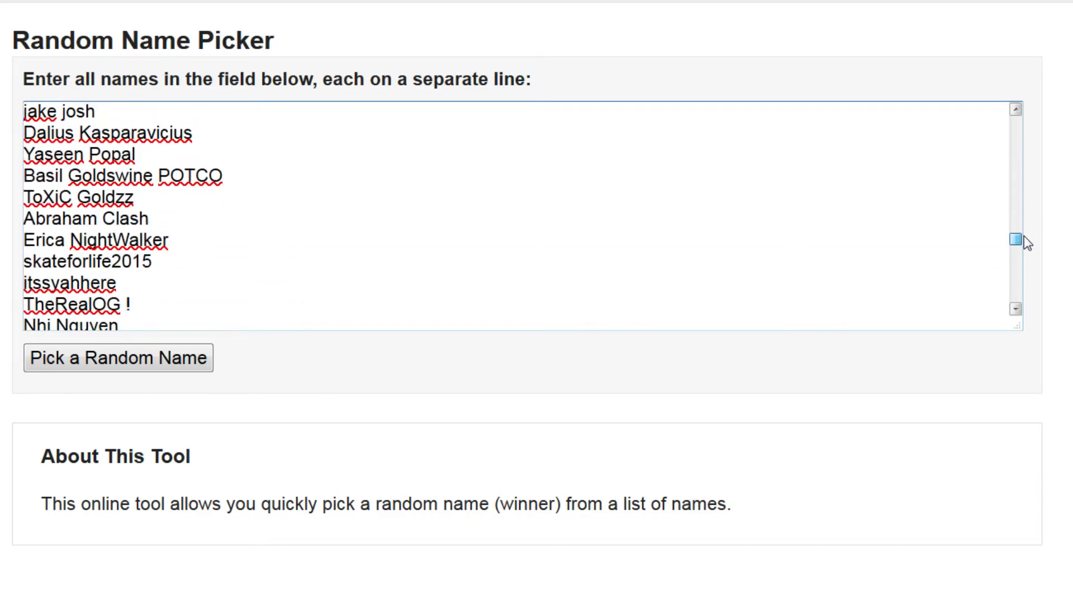
scroll(down, 3)
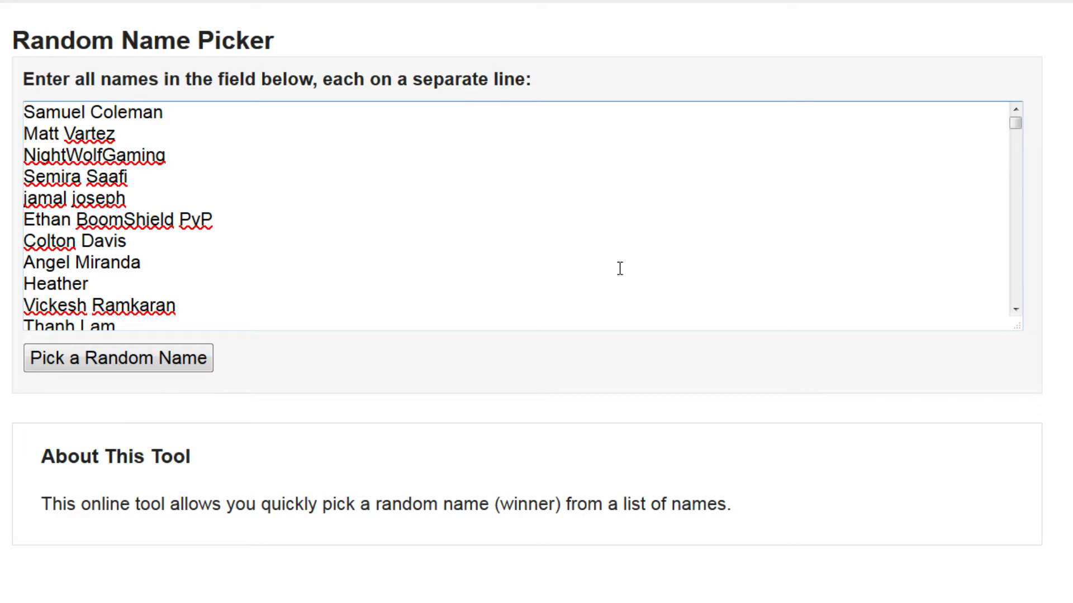
mouse_move(665, 240)
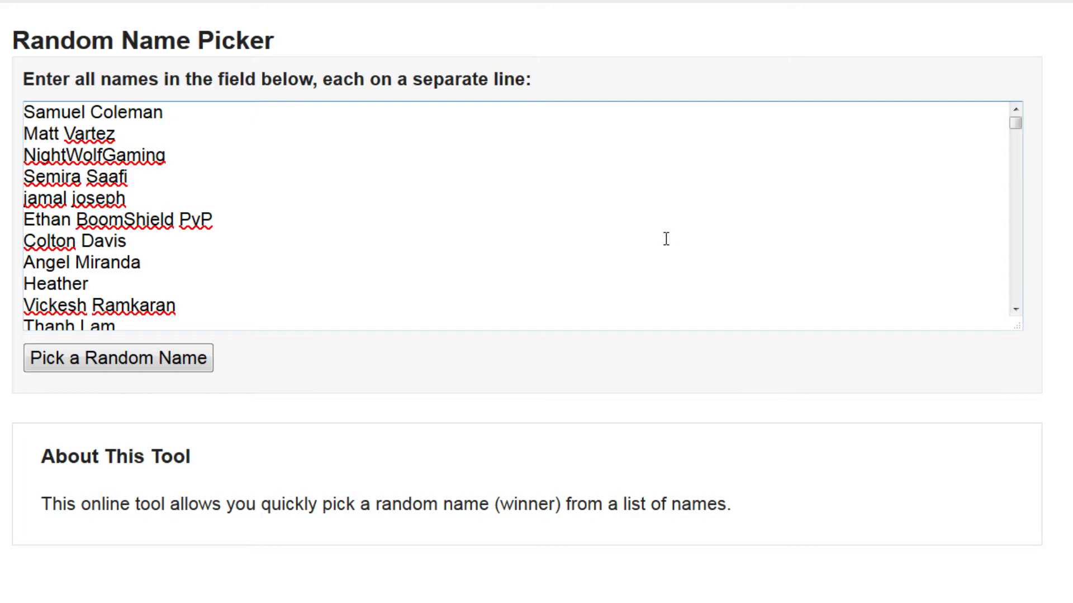
mouse_move(271, 237)
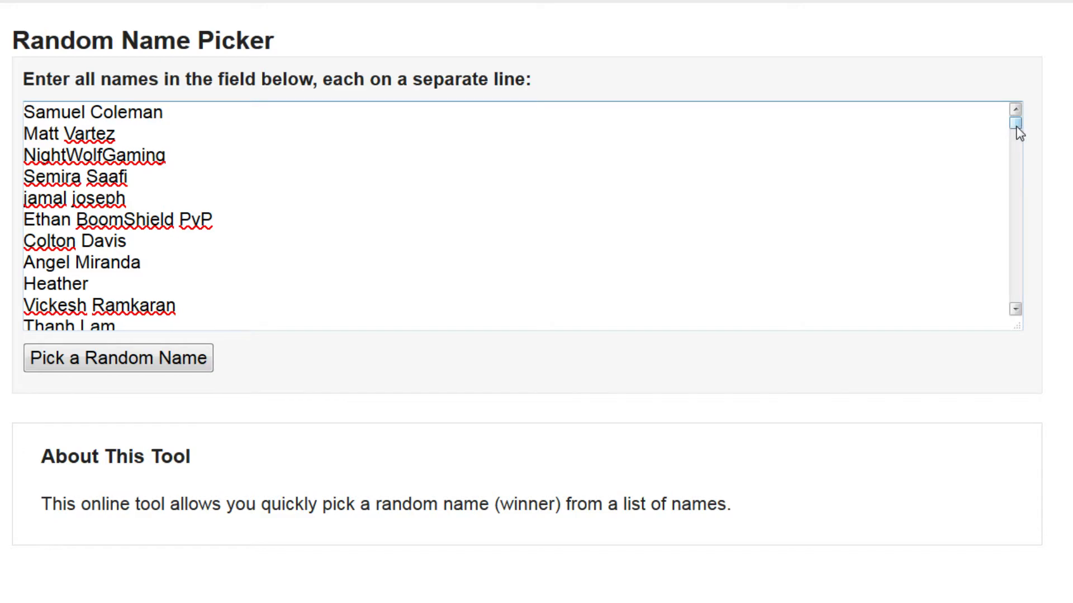
scroll(down, 3)
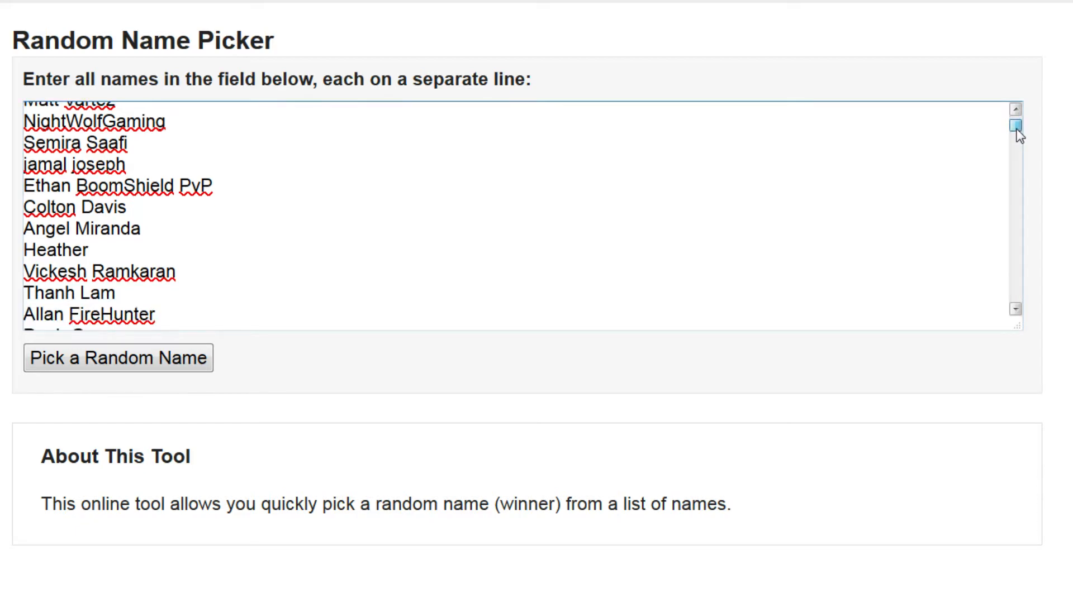
scroll(down, 3)
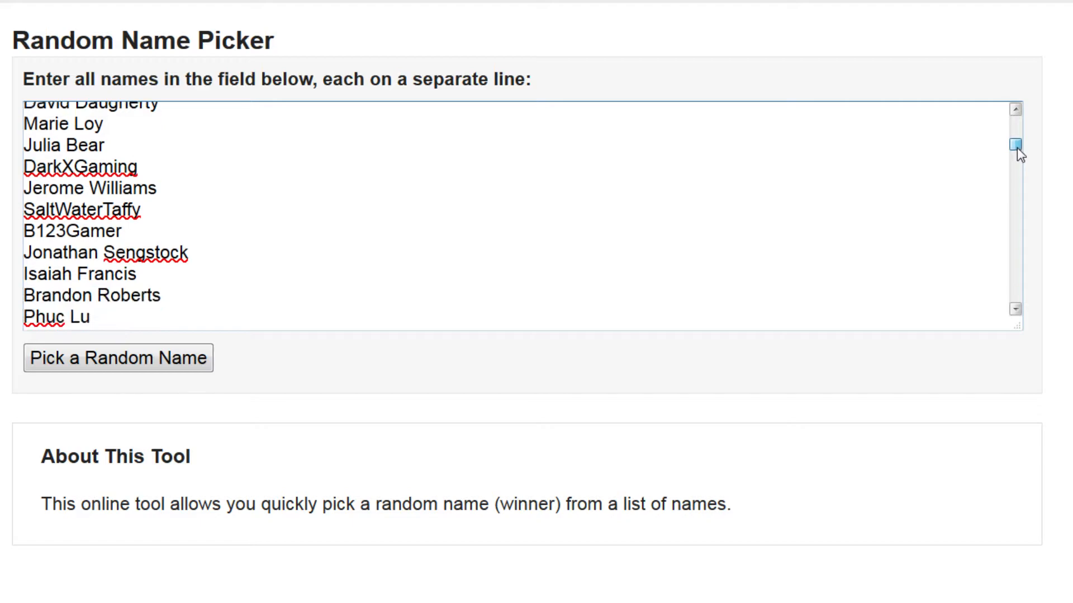
scroll(down, 3)
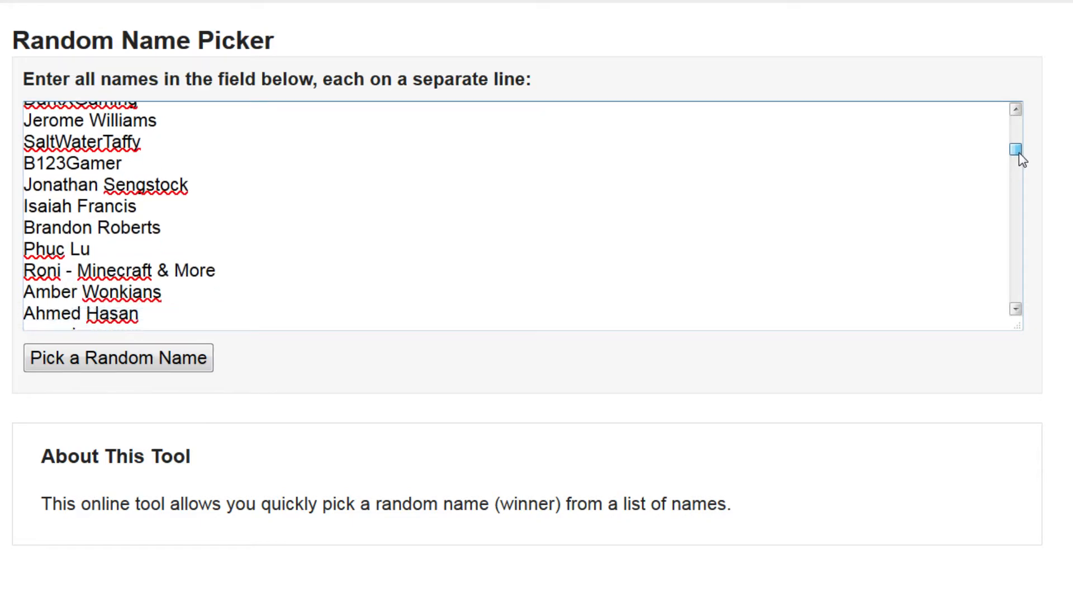
scroll(down, 3)
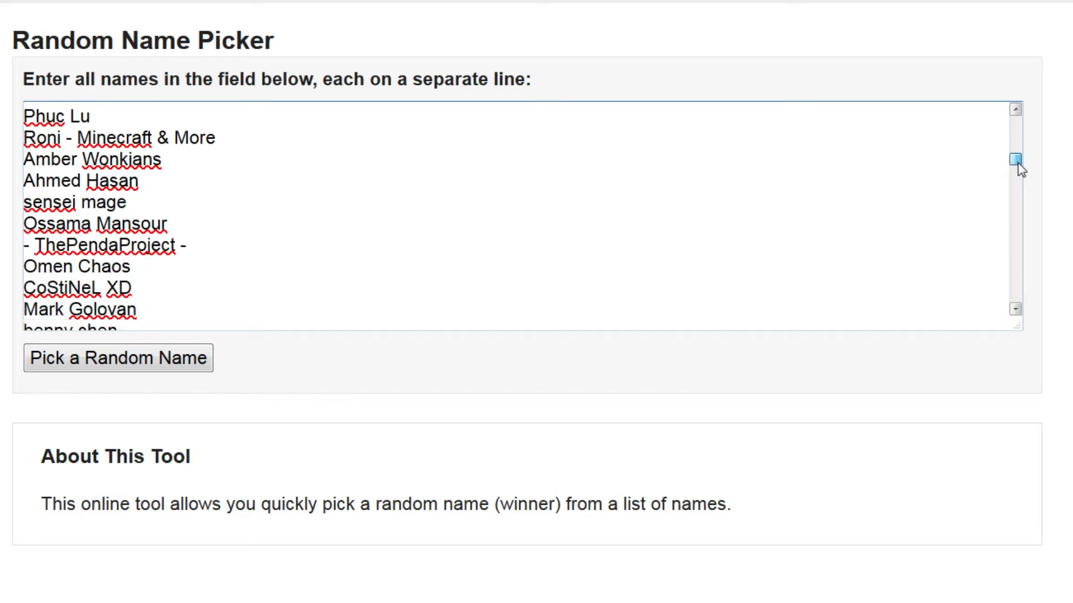
scroll(down, 3)
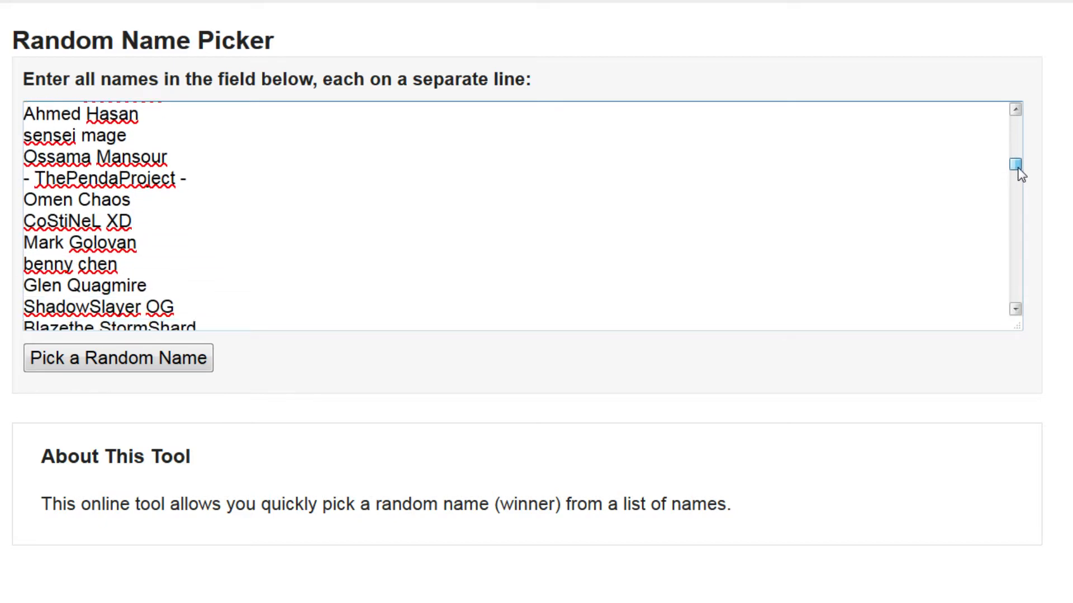
scroll(down, 3)
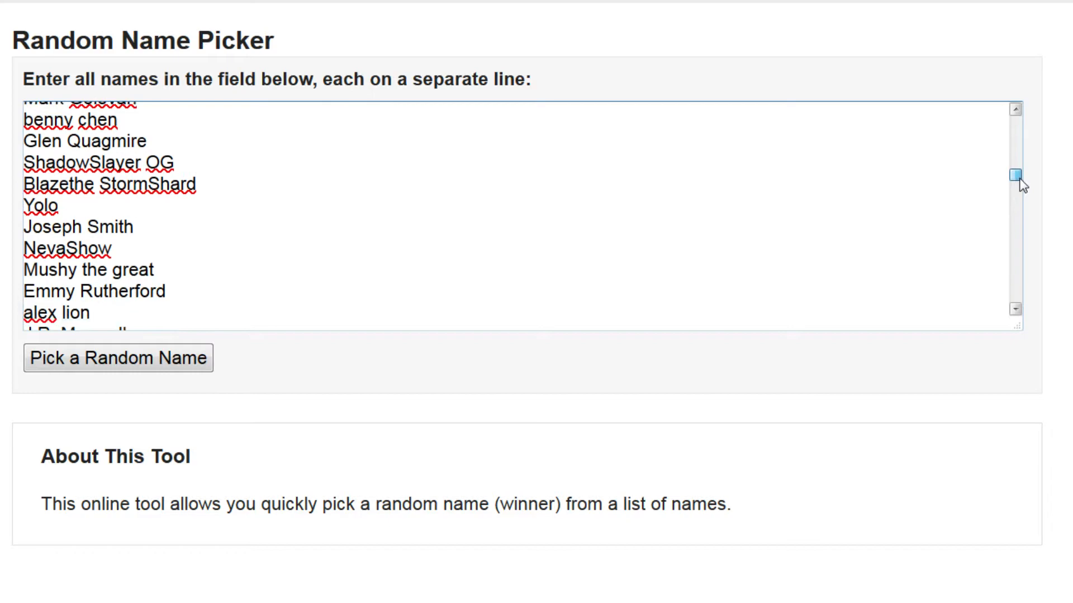
scroll(down, 3)
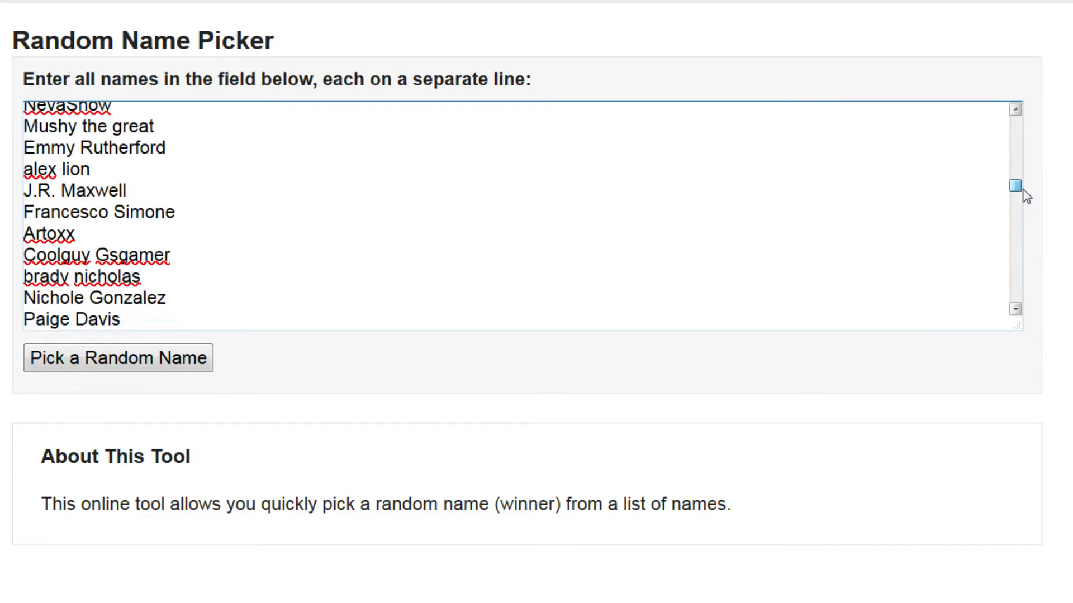
scroll(down, 3)
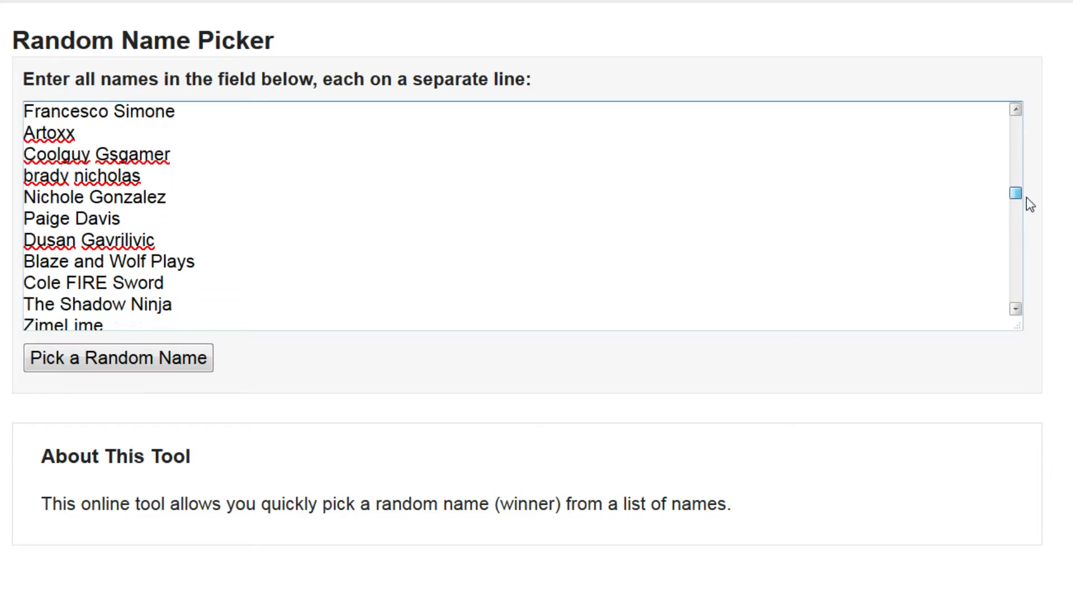
scroll(down, 3)
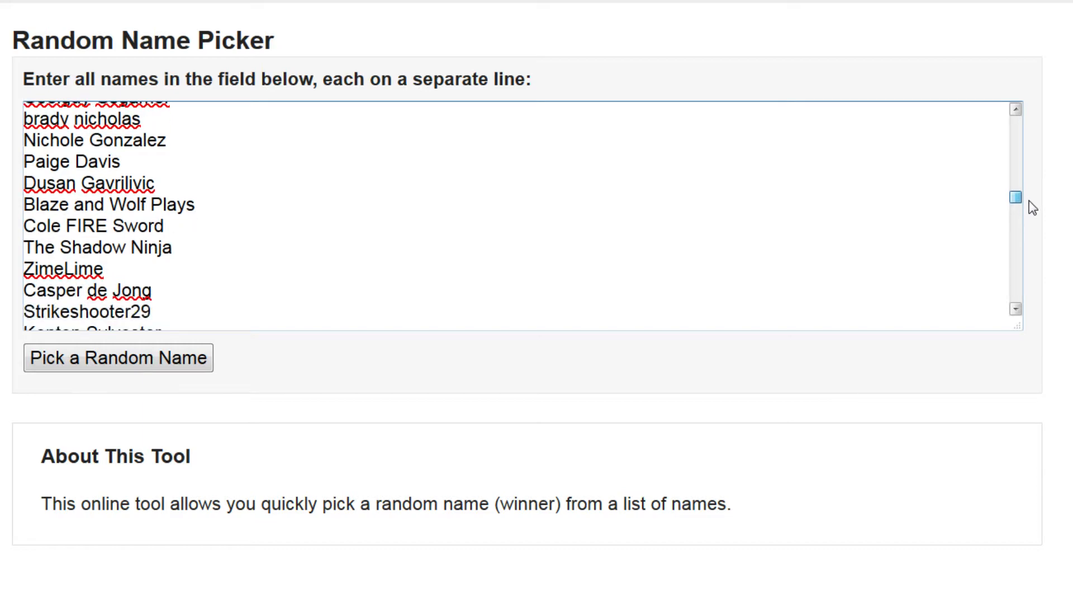
scroll(down, 3)
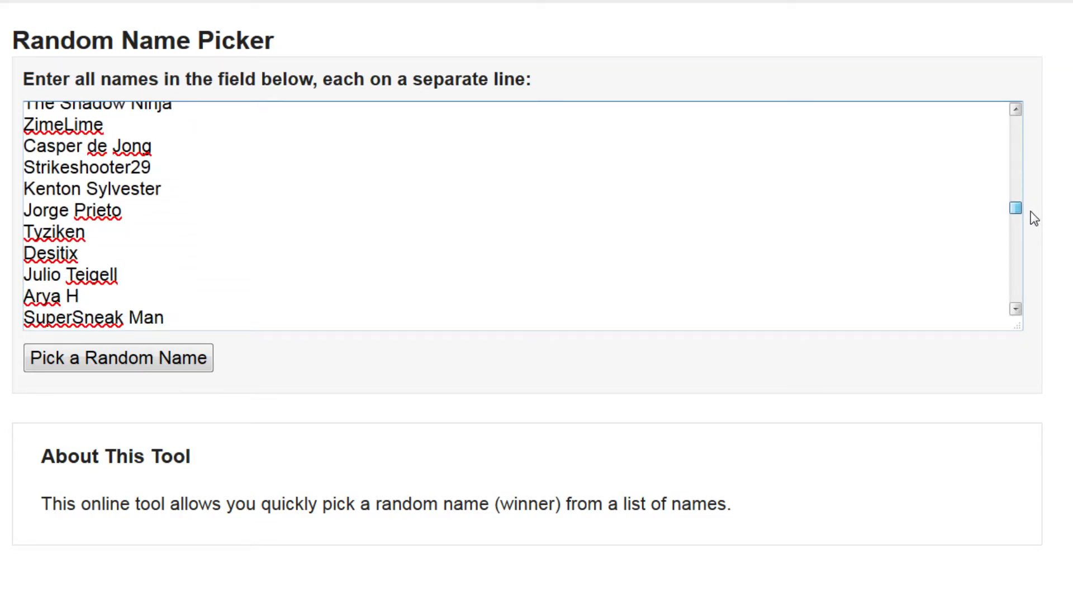
scroll(down, 3)
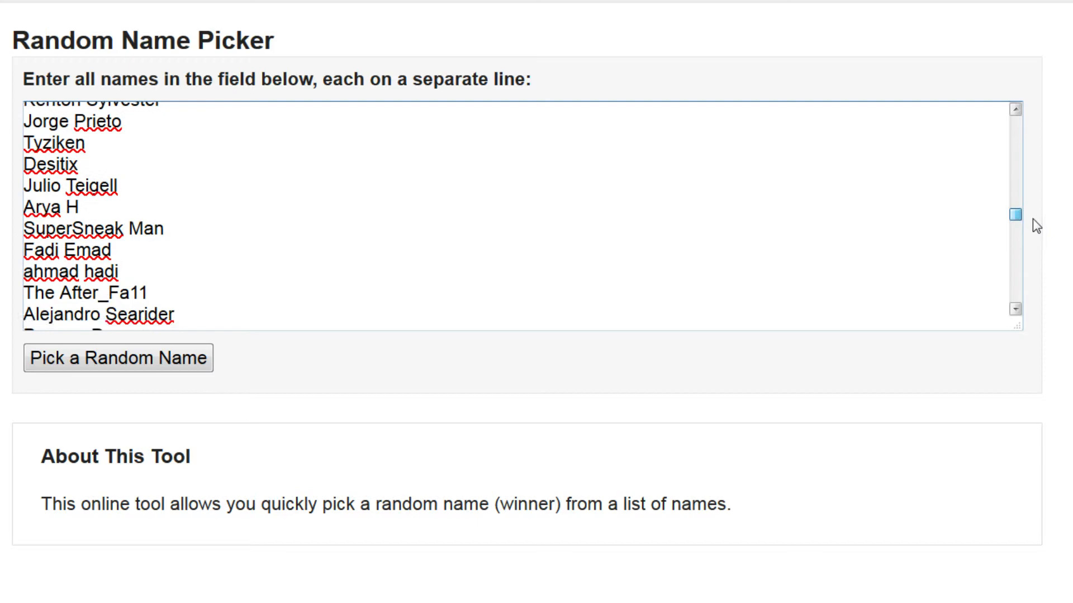
scroll(down, 3)
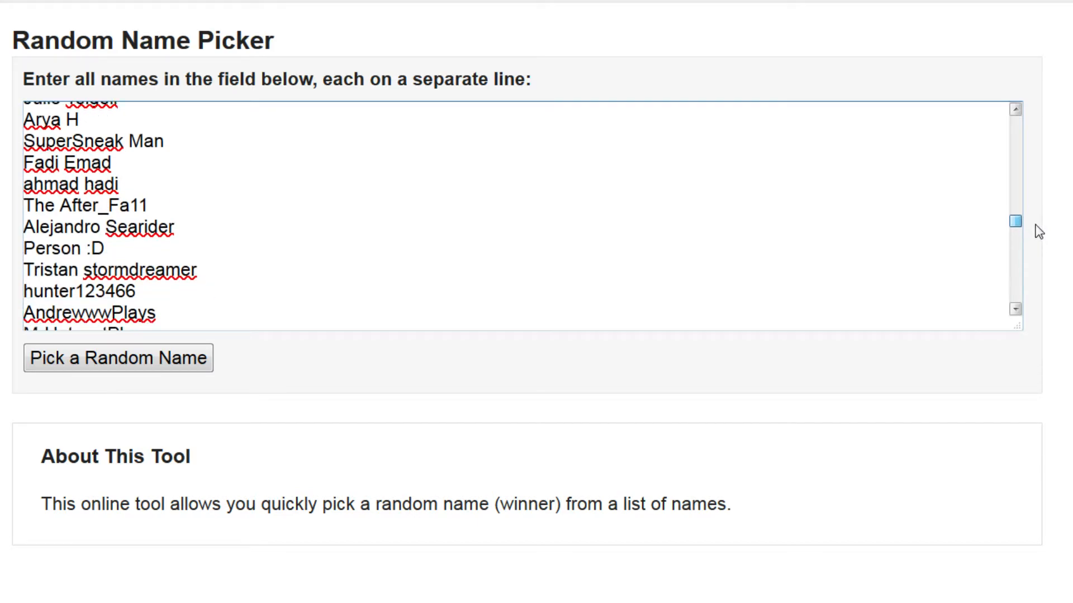
scroll(down, 3)
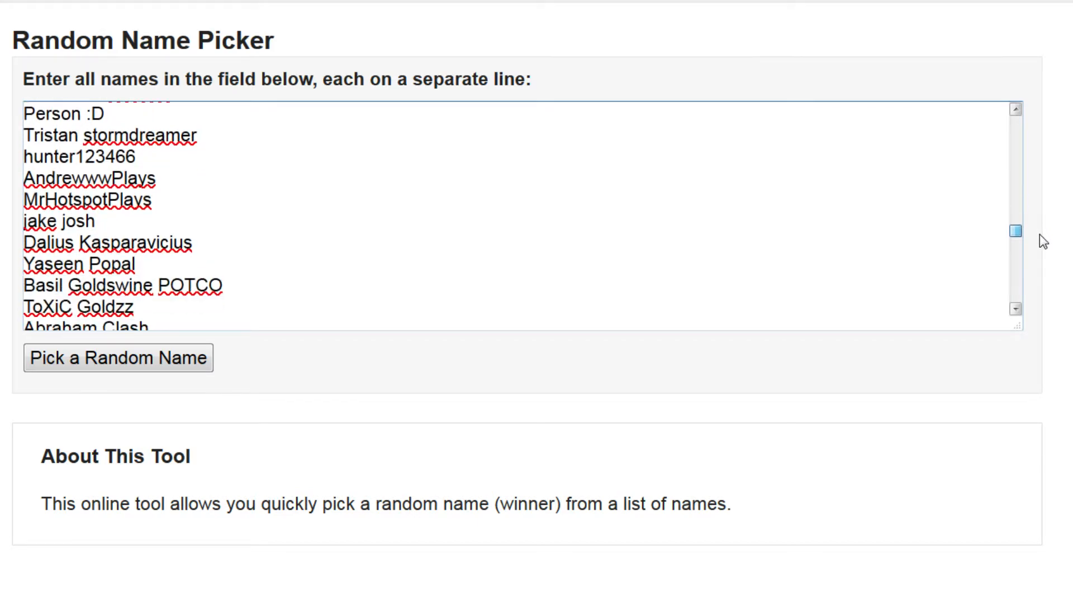
scroll(down, 3)
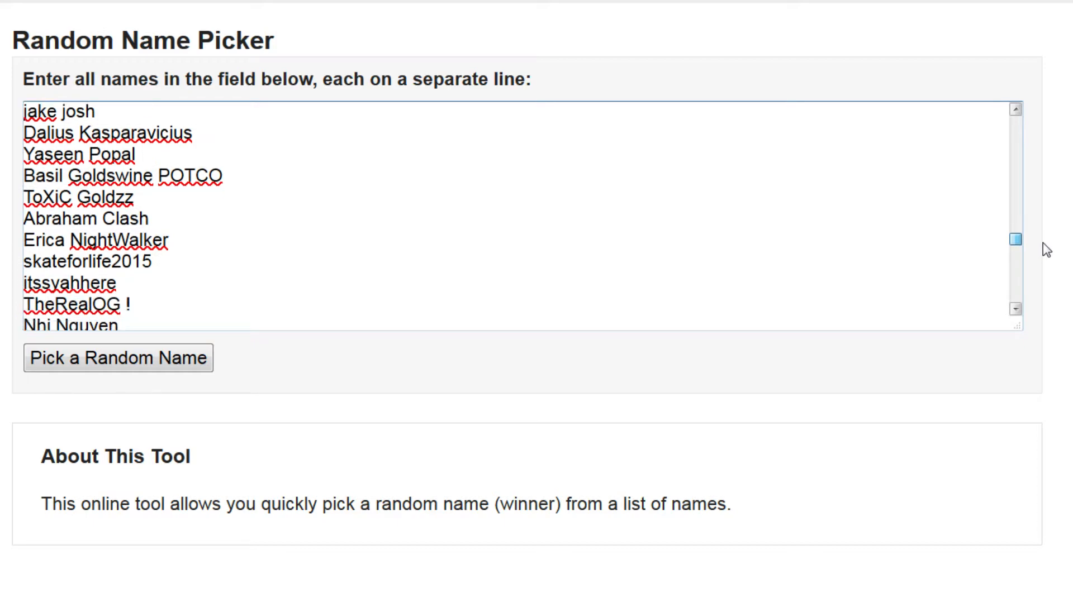
scroll(down, 3)
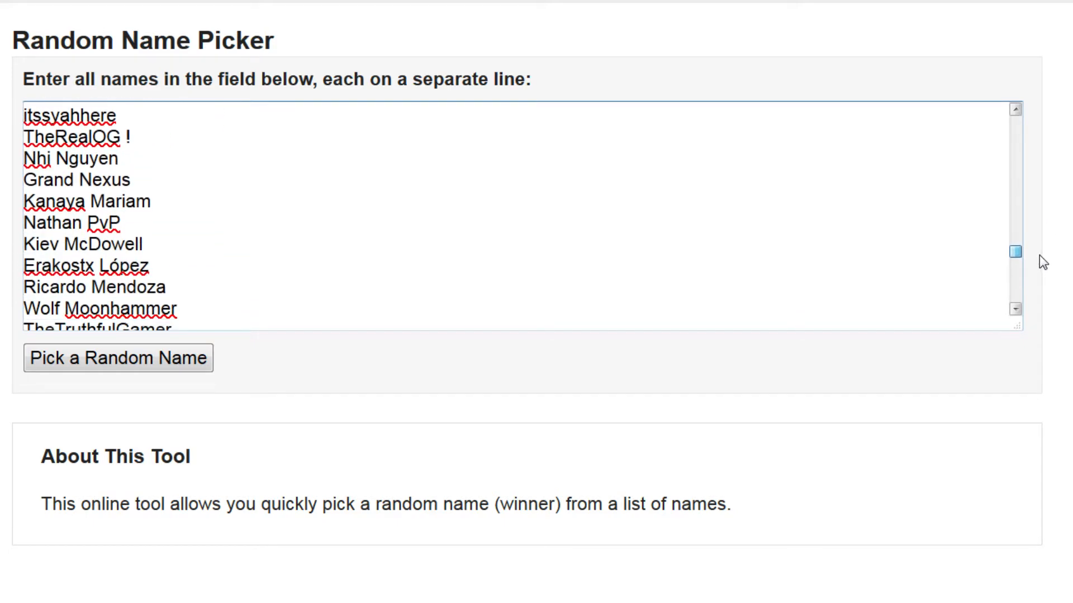
scroll(down, 3)
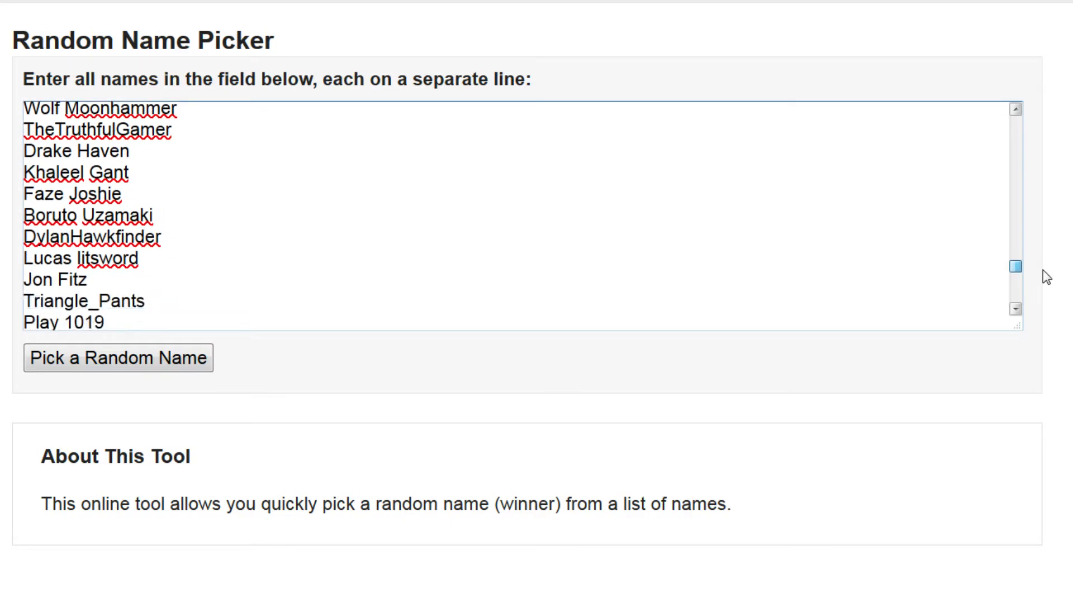
scroll(down, 3)
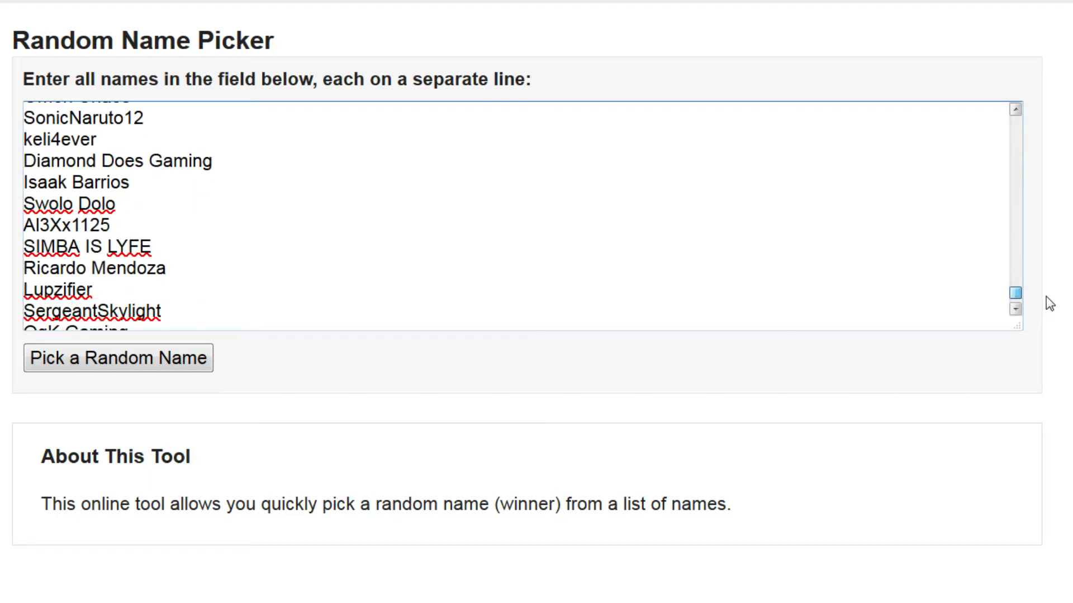
scroll(down, 3)
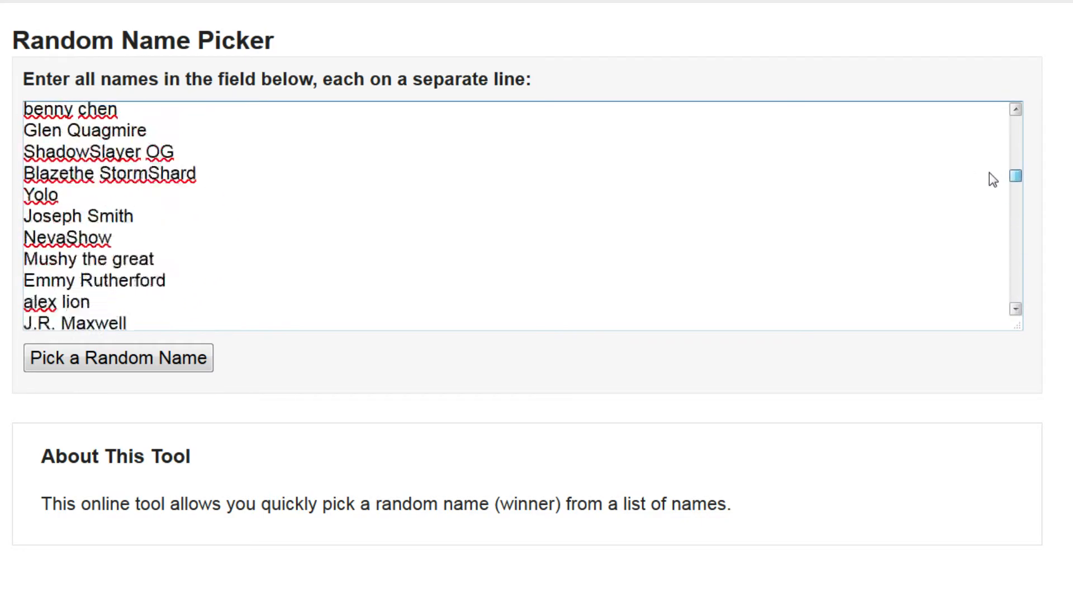
scroll(down, 3)
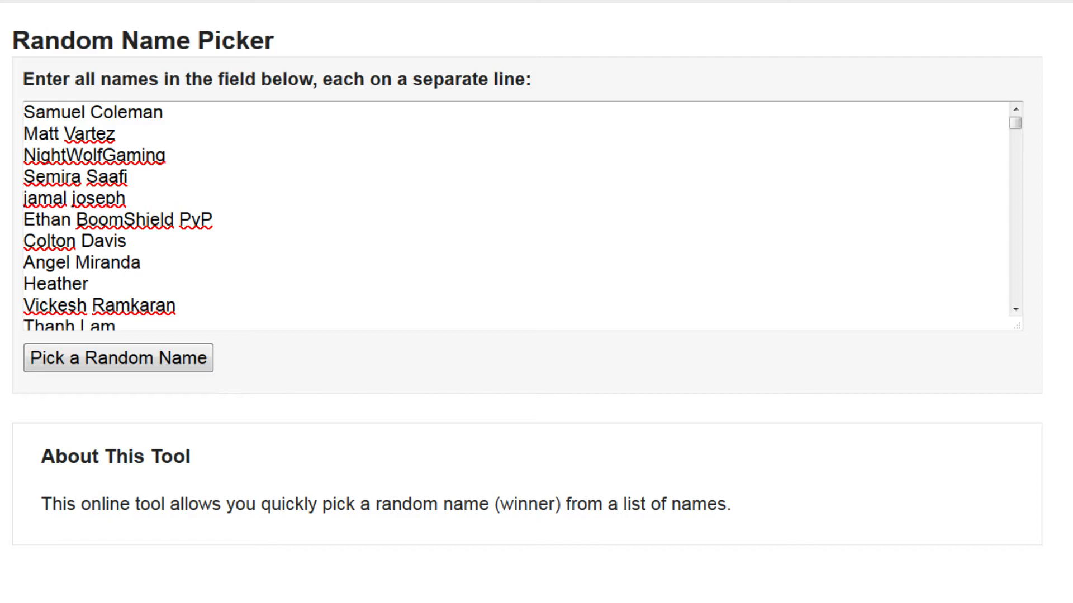
click(118, 357)
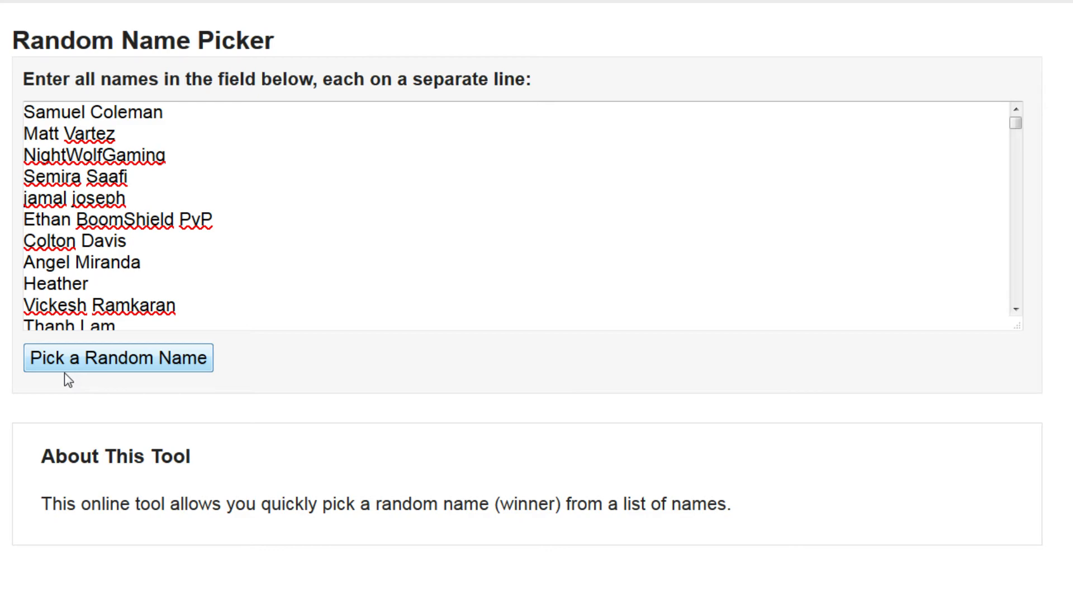
click(118, 358)
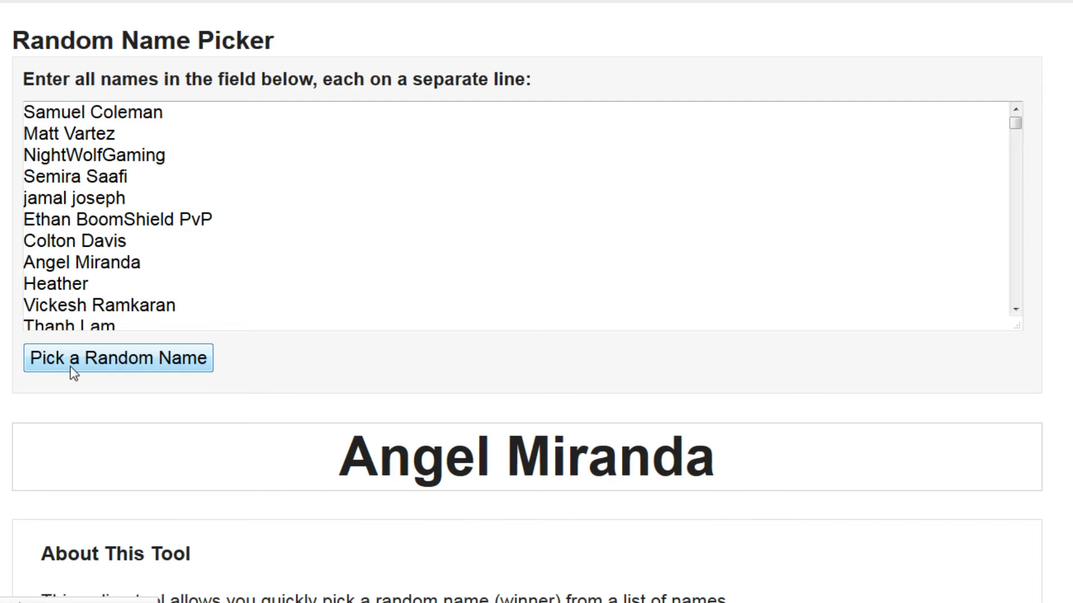